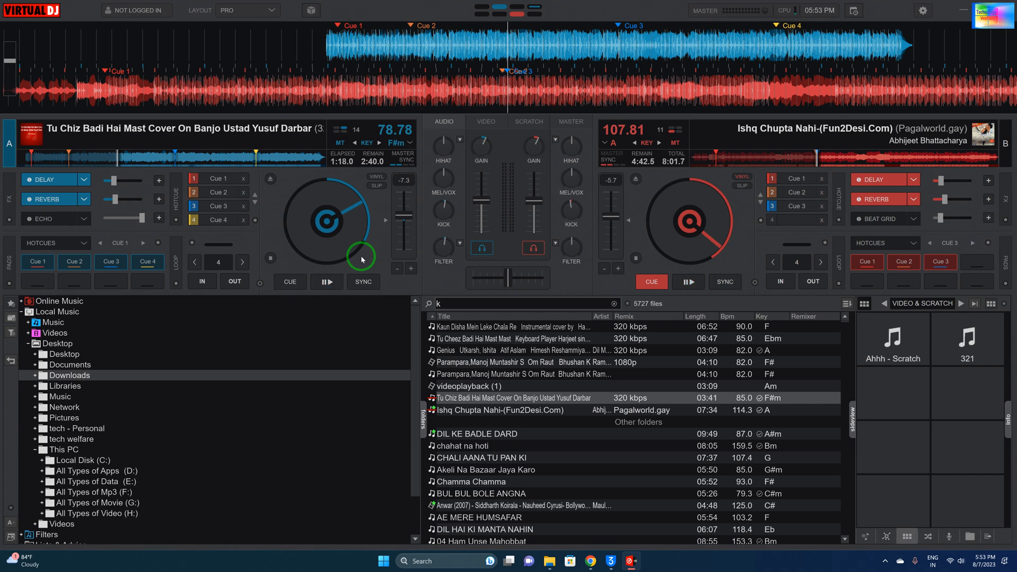
# Step: Play deck A's banjo cover, then stop it and return it to its cue point
pyautogui.click(326, 282)
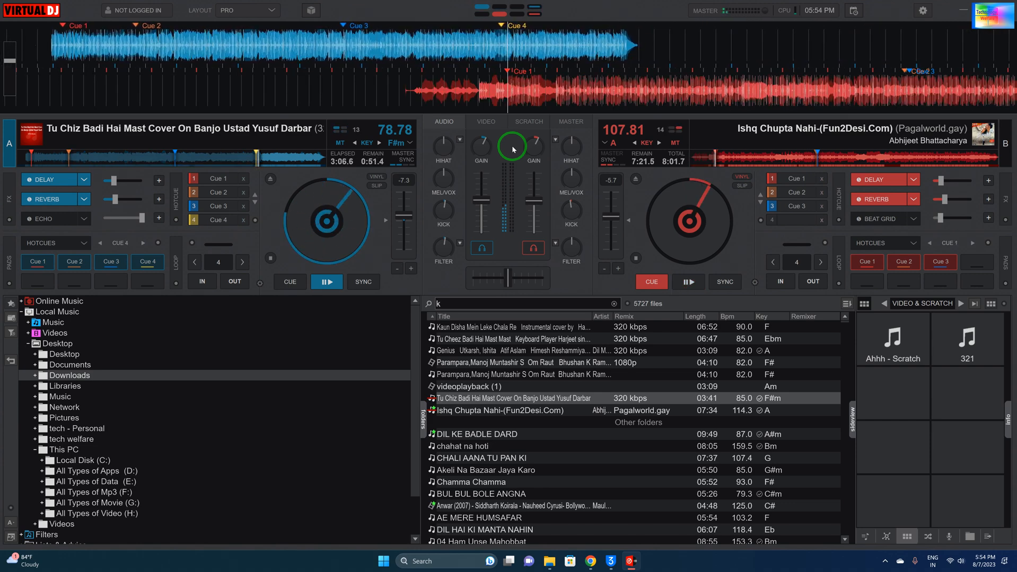
pyautogui.moveTo(454, 162)
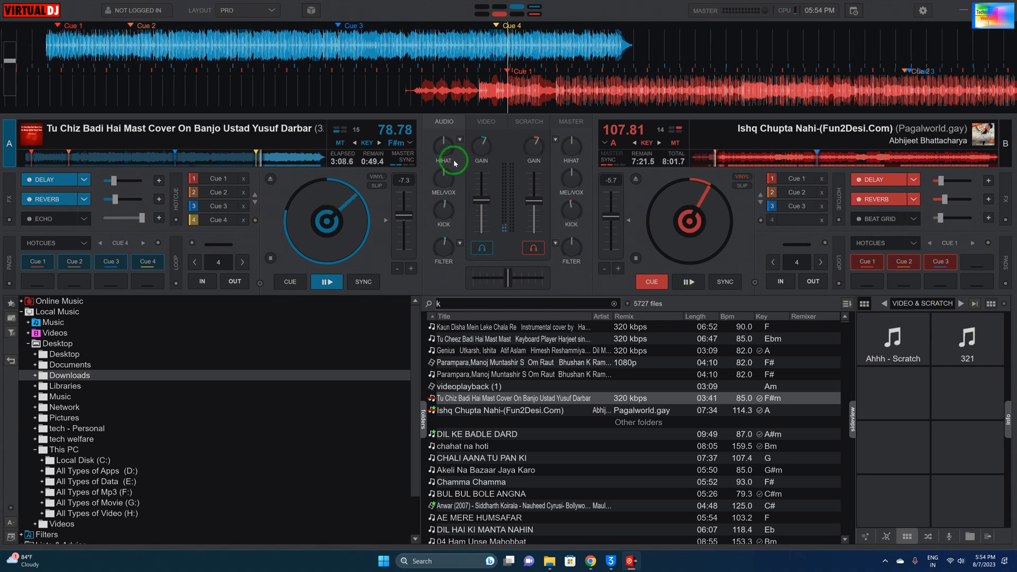
pyautogui.click(288, 281)
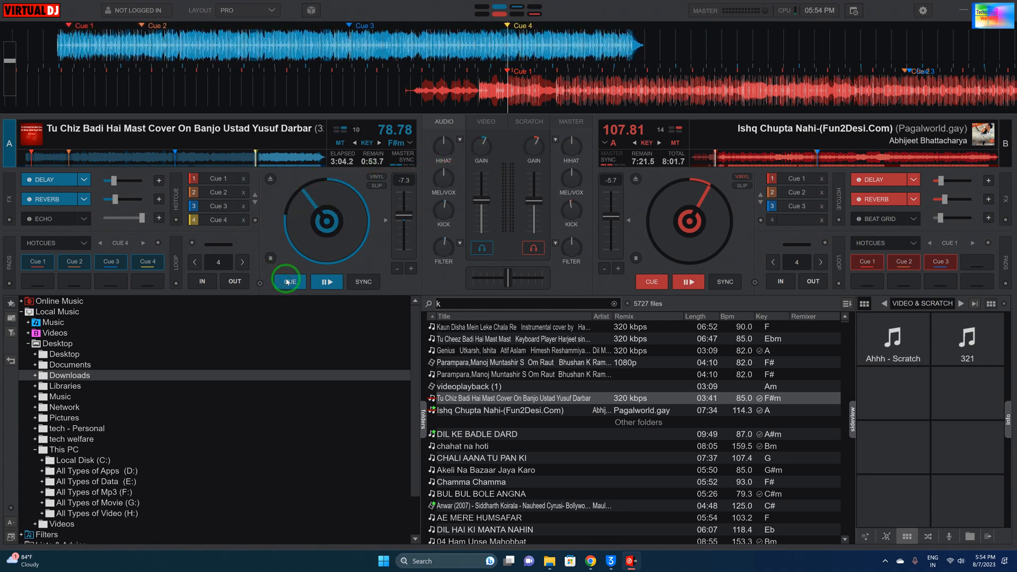
pyautogui.moveTo(289, 281)
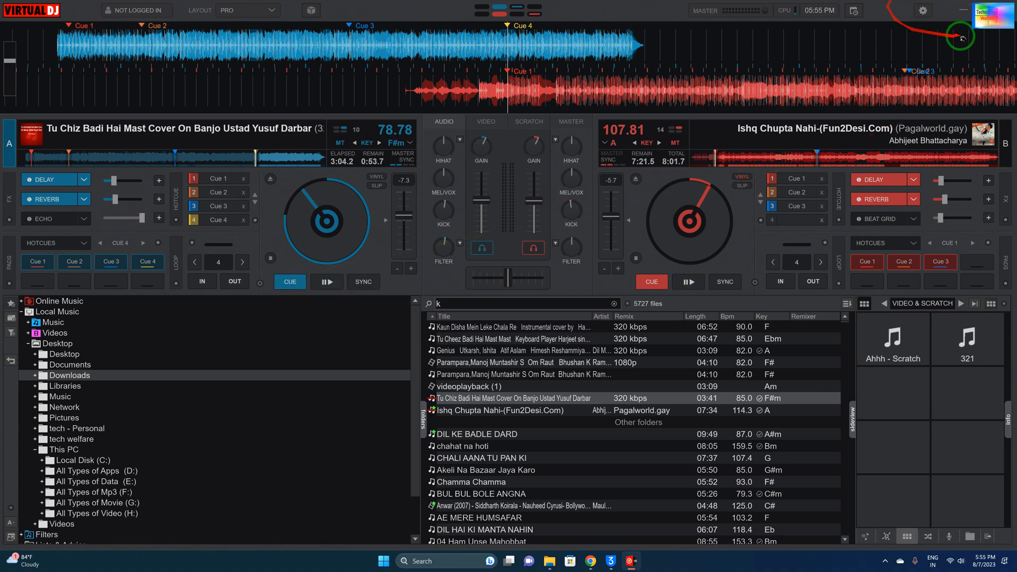
# Step: Go into Settings to reach the keyboard custom mapping for key 0, keycue_pad 4
pyautogui.click(922, 11)
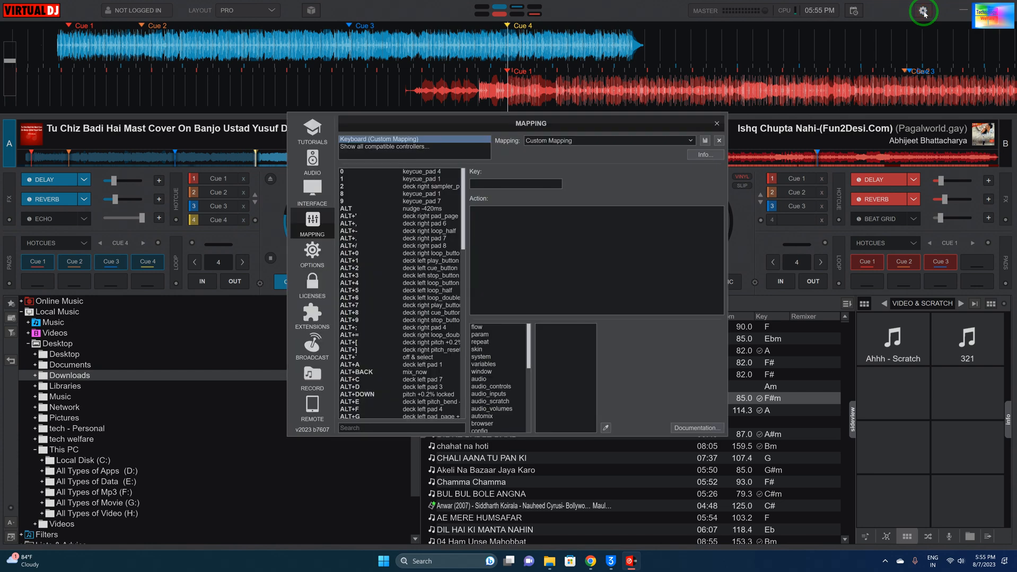
pyautogui.moveTo(597, 196)
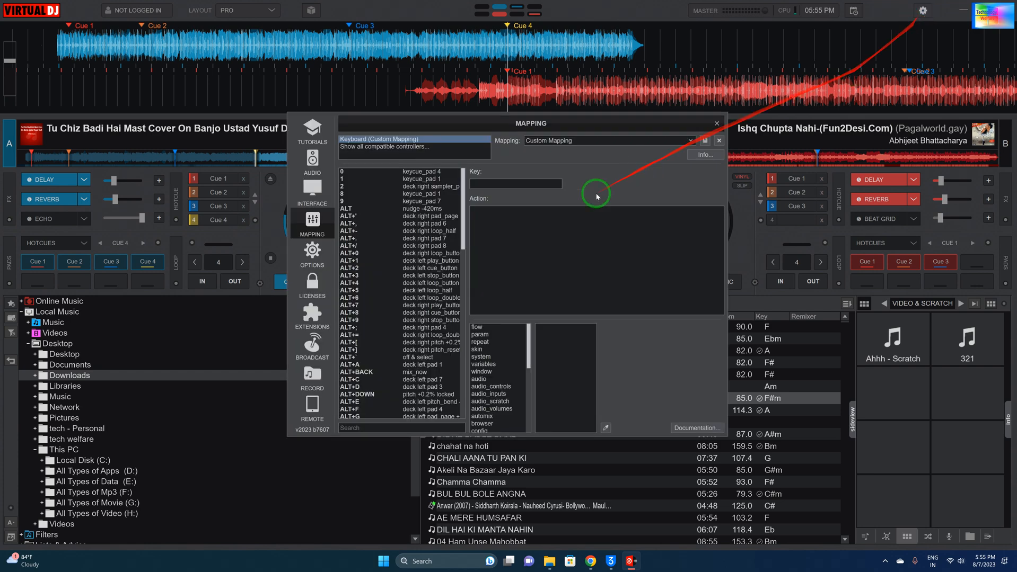
pyautogui.moveTo(490, 215)
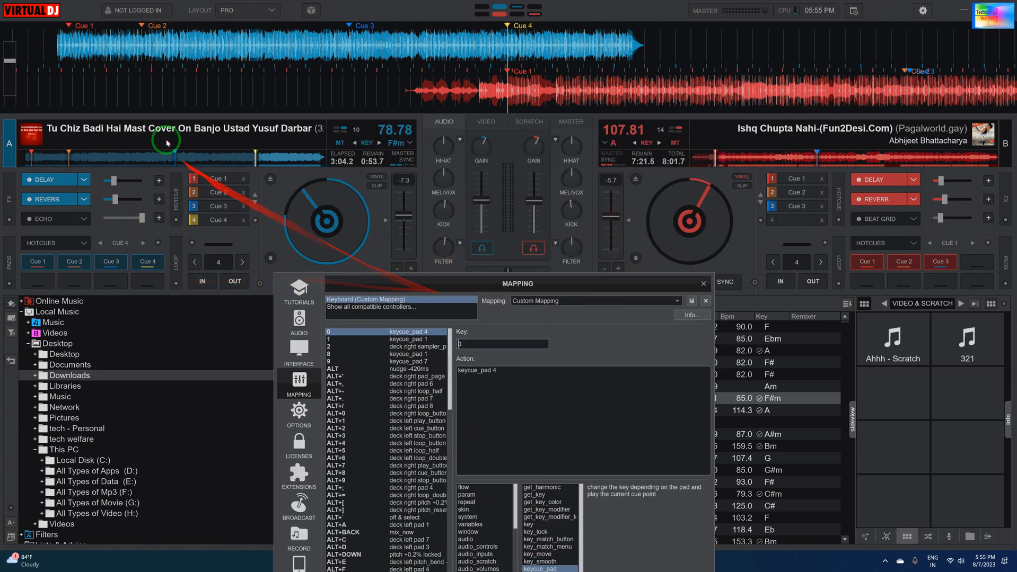
pyautogui.moveTo(76, 237)
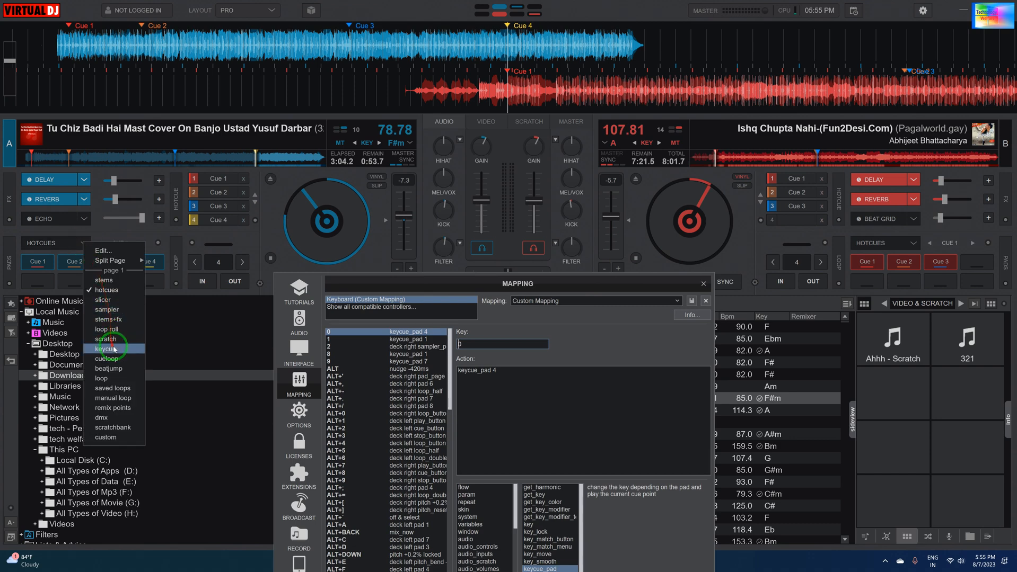
pyautogui.moveTo(109, 300)
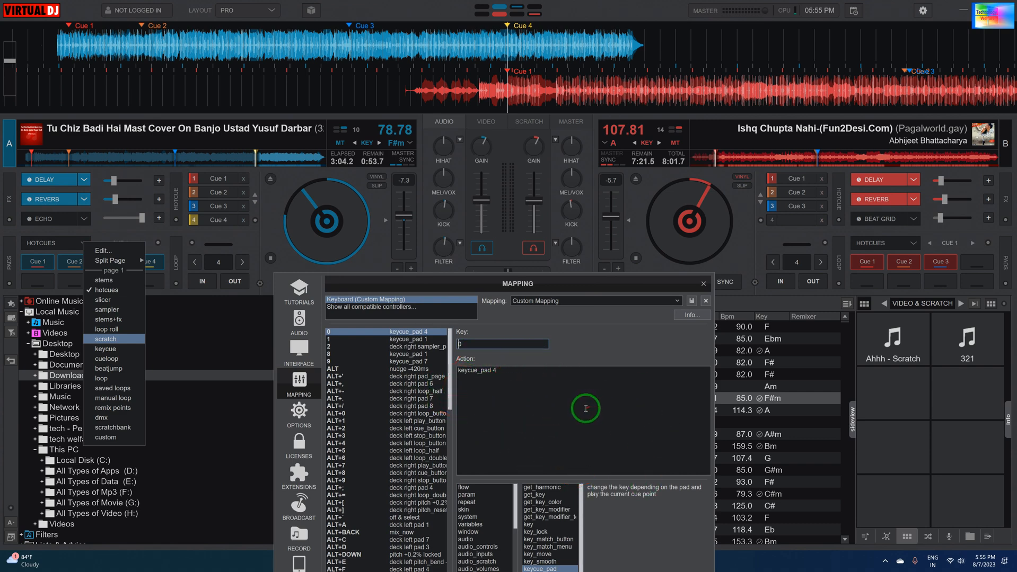
pyautogui.moveTo(576, 415)
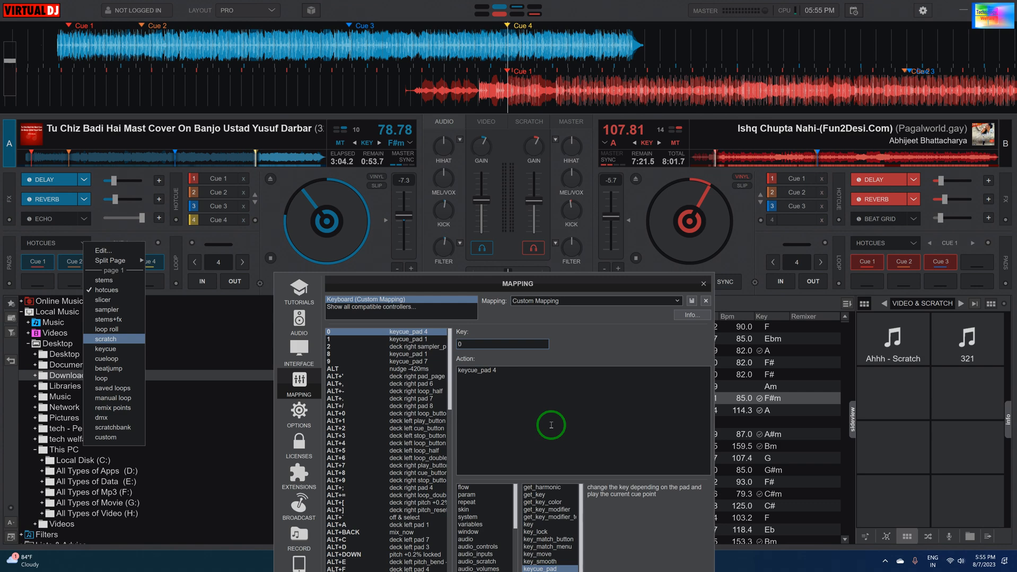
pyautogui.moveTo(536, 429)
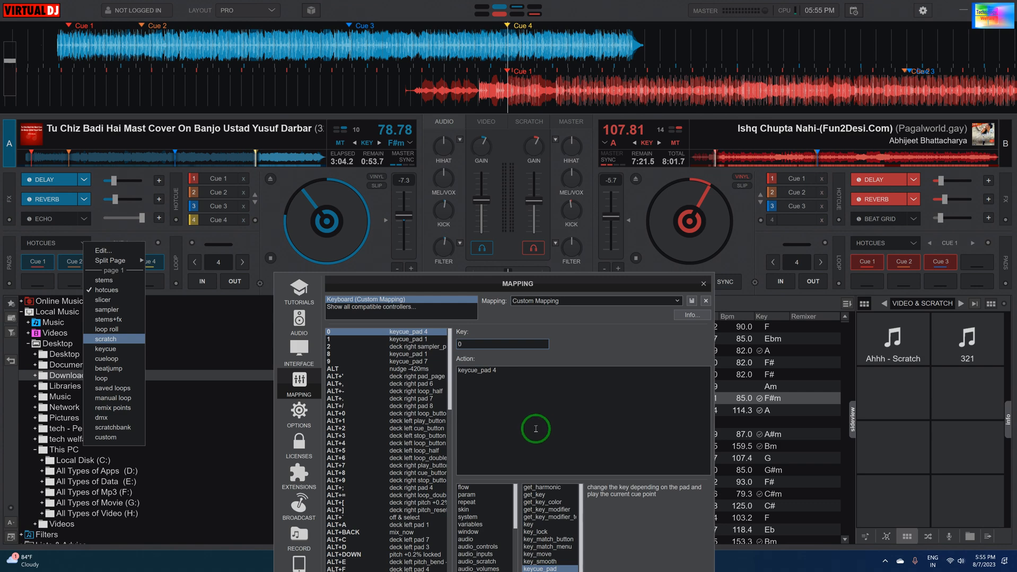
pyautogui.moveTo(105, 349)
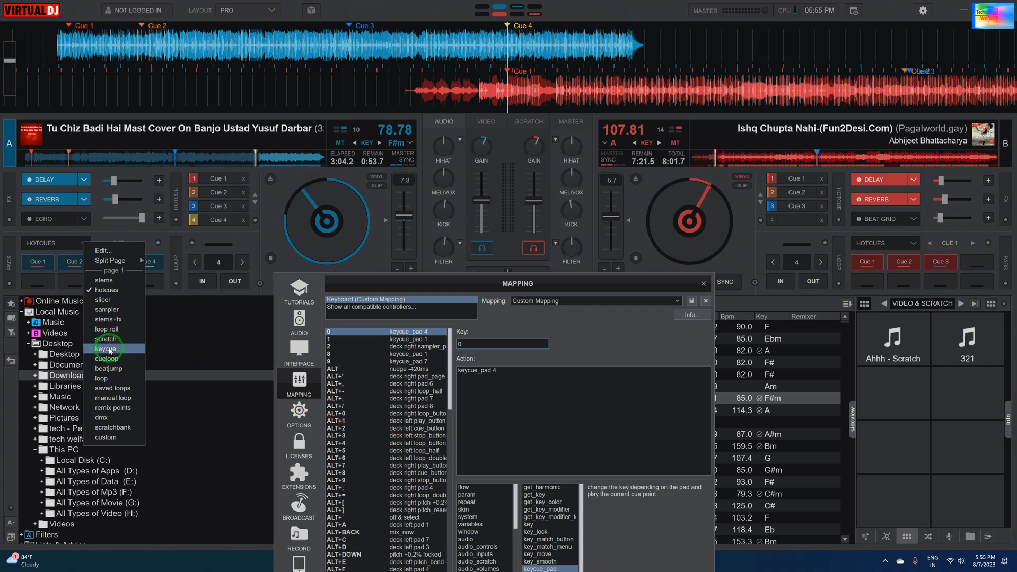
# Step: Put the left pads in keycue mode and capture key 9 for the keycue_pad 7 mapping entry
pyautogui.click(106, 350)
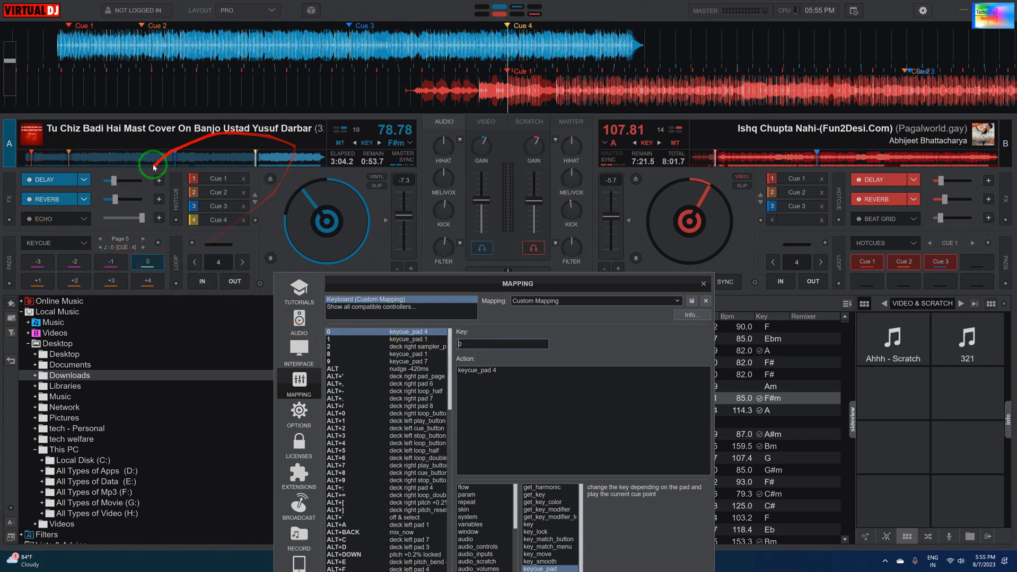
pyautogui.moveTo(155, 268)
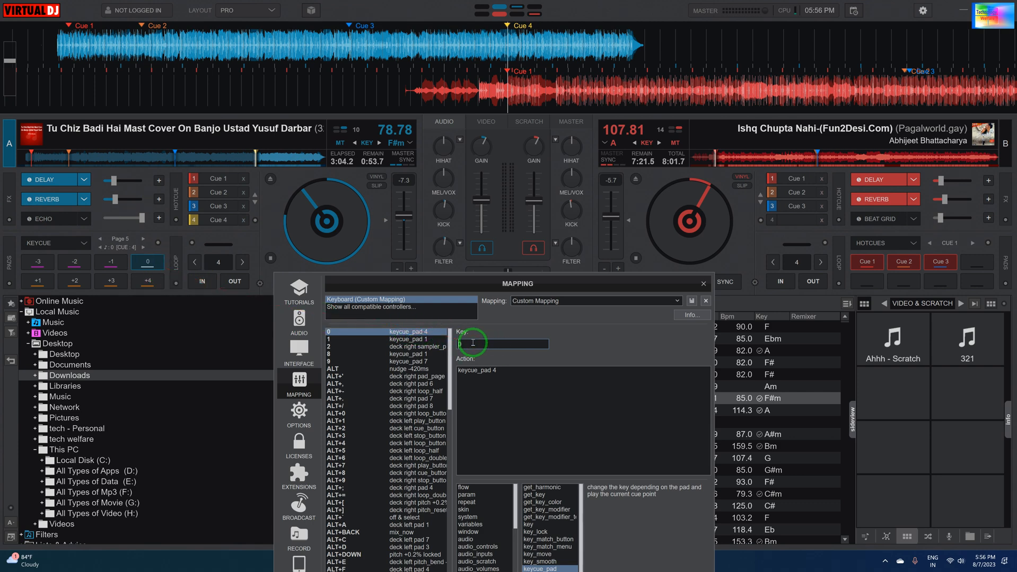
pyautogui.click(386, 354)
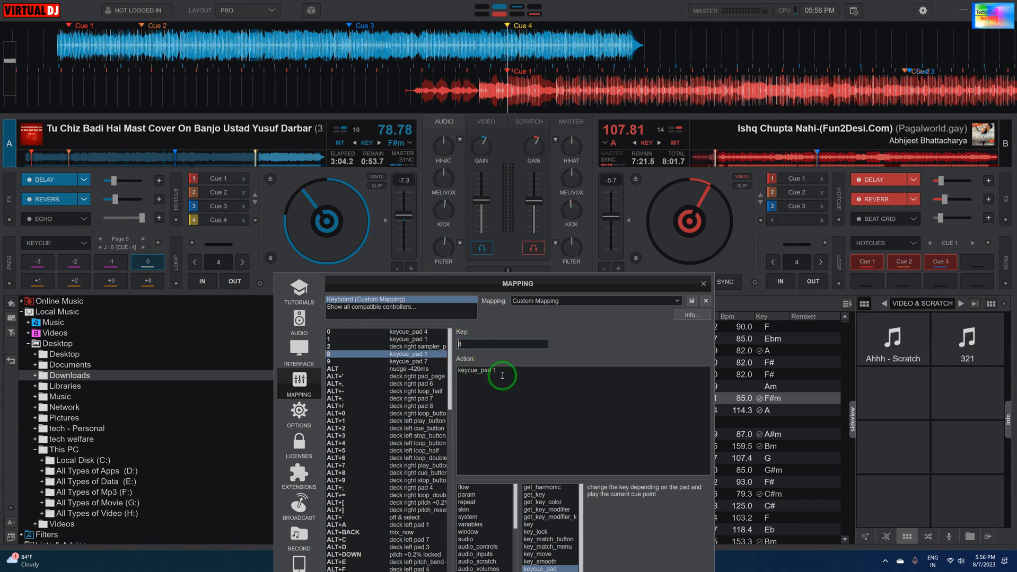
pyautogui.moveTo(37, 262)
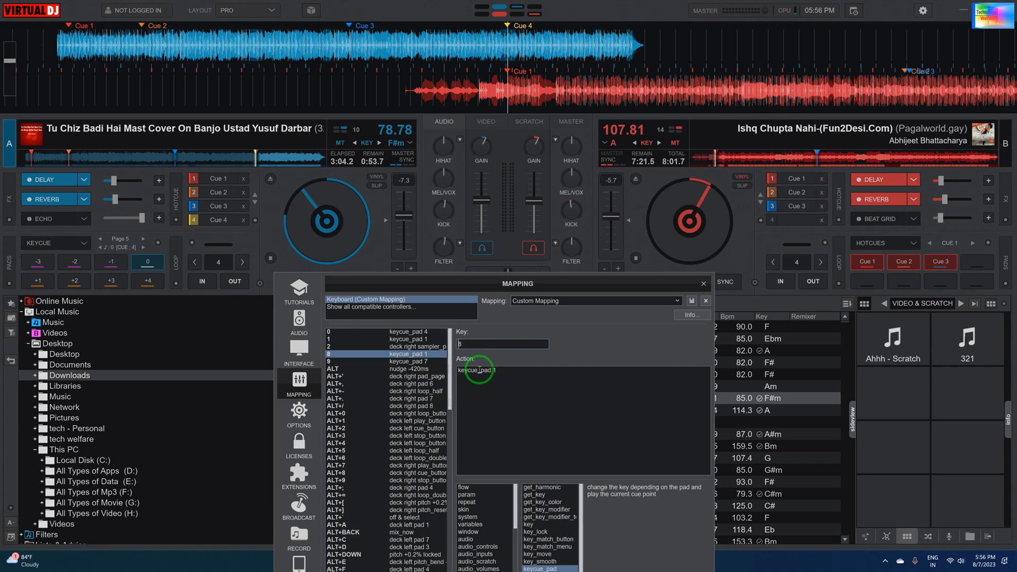
pyautogui.click(389, 361)
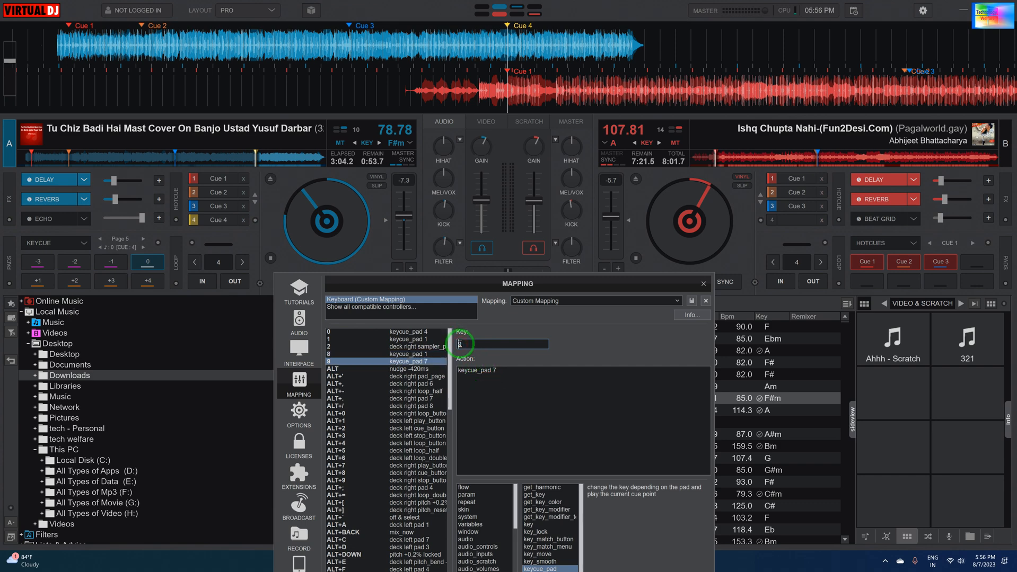
pyautogui.write('9')
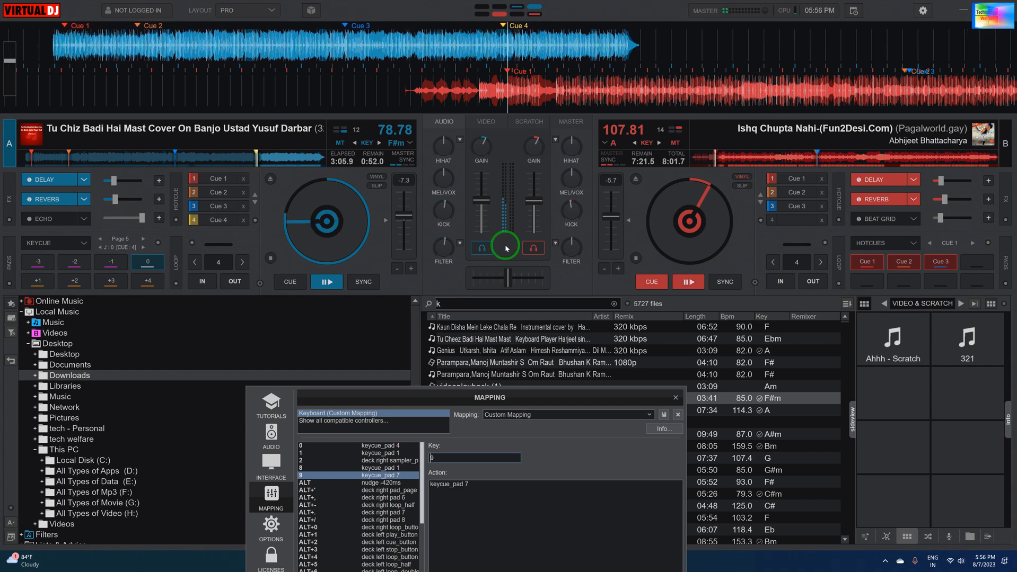
# Step: Pause the left deck and set its pad mode back to HOTCUES
pyautogui.click(327, 281)
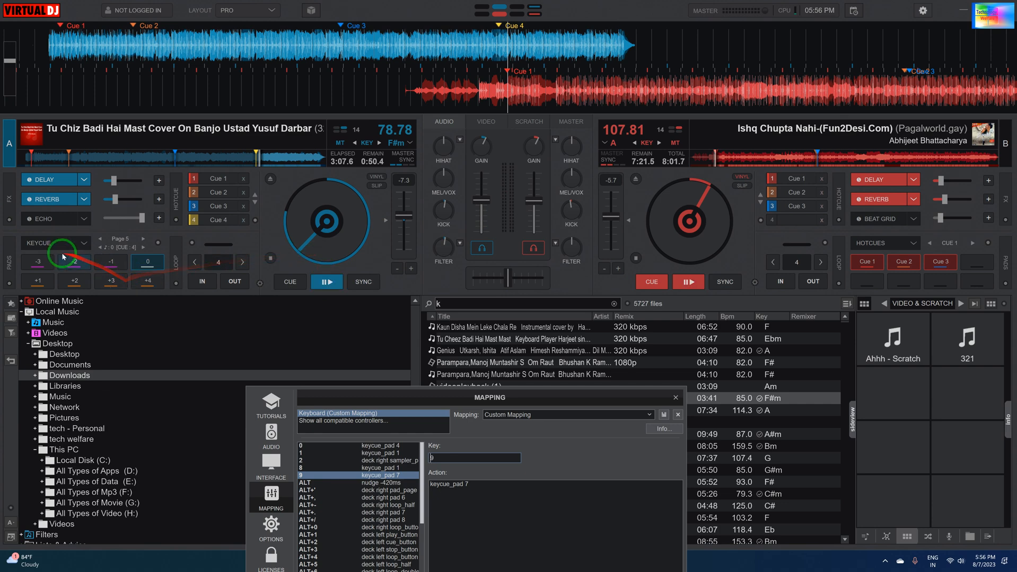
pyautogui.click(81, 242)
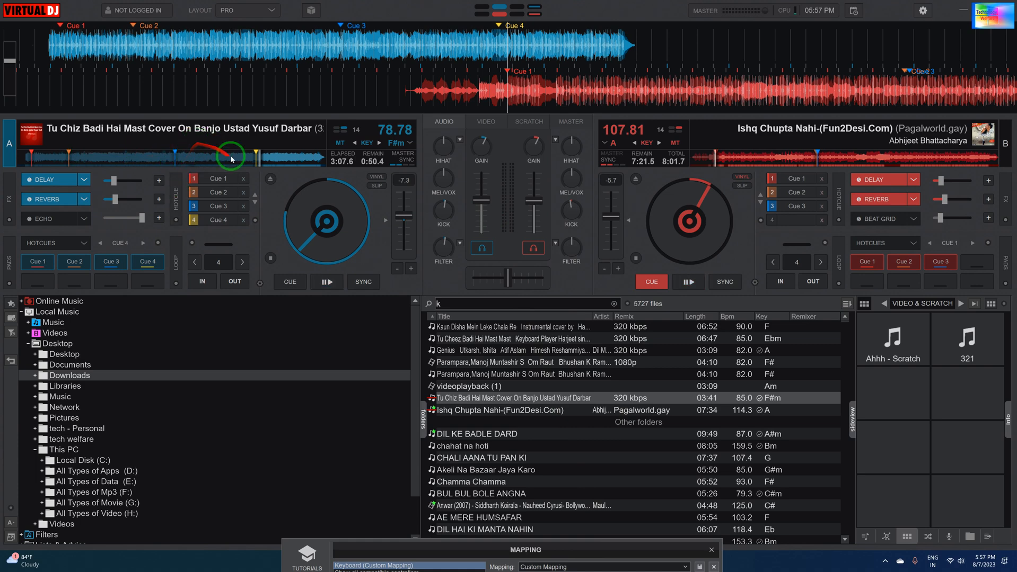
pyautogui.moveTo(193, 159)
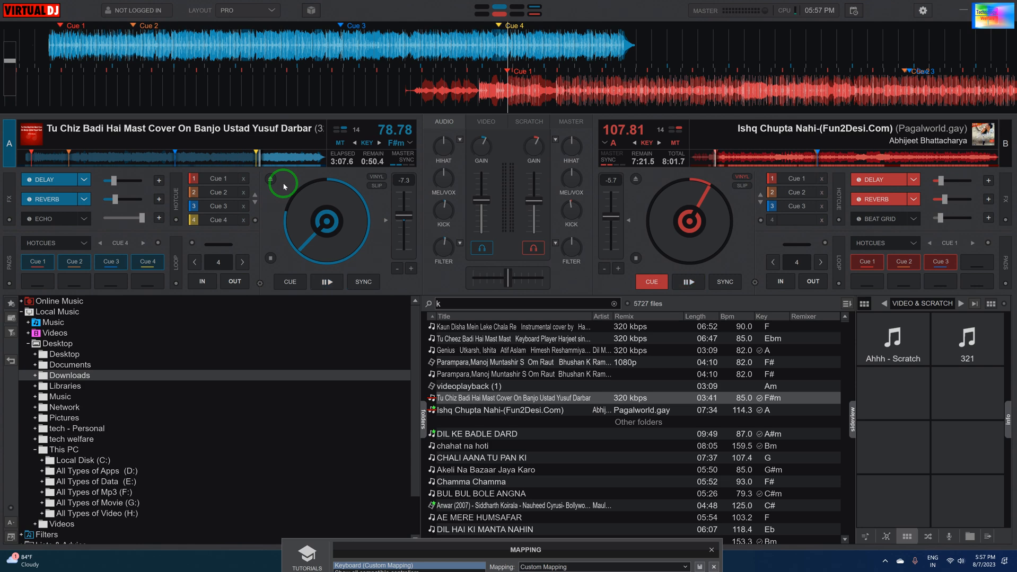
# Step: Start the left deck while the right deck plays its cue shifted up three to key C
pyautogui.click(327, 282)
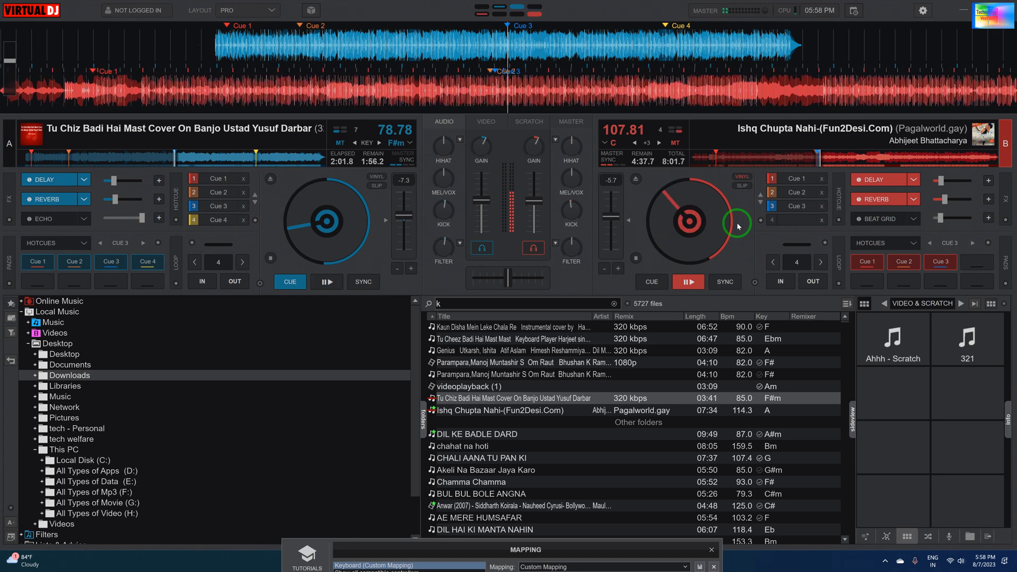
# Step: Play the left deck through its hotcues, stop the right deck at key A, and cue the left deck
pyautogui.click(326, 282)
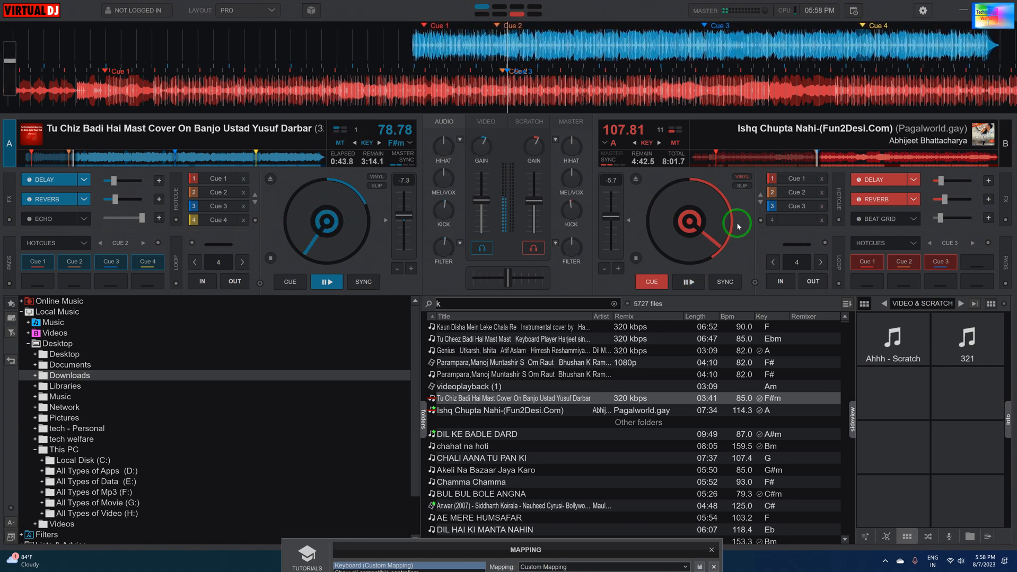
pyautogui.click(688, 282)
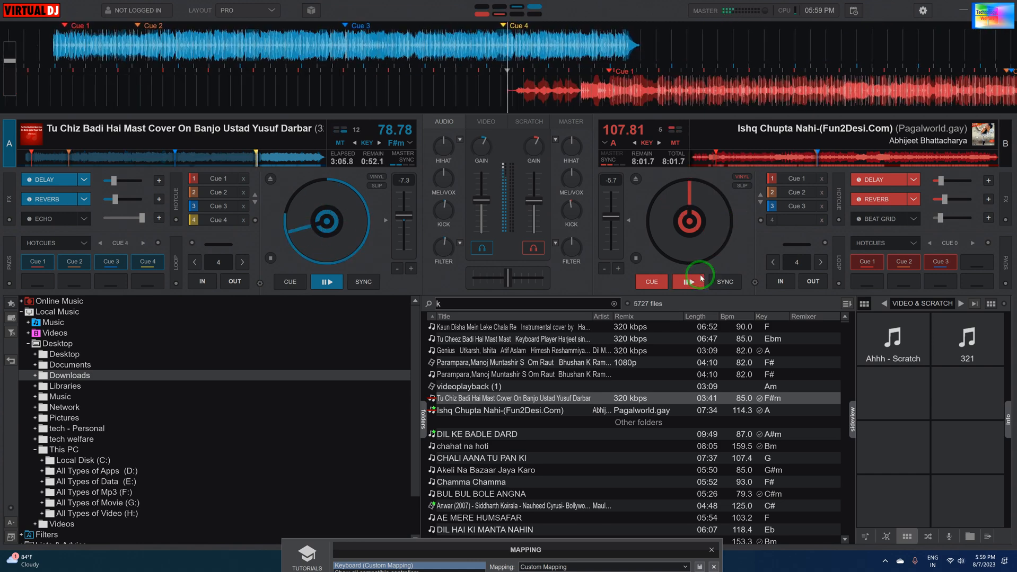
pyautogui.click(290, 281)
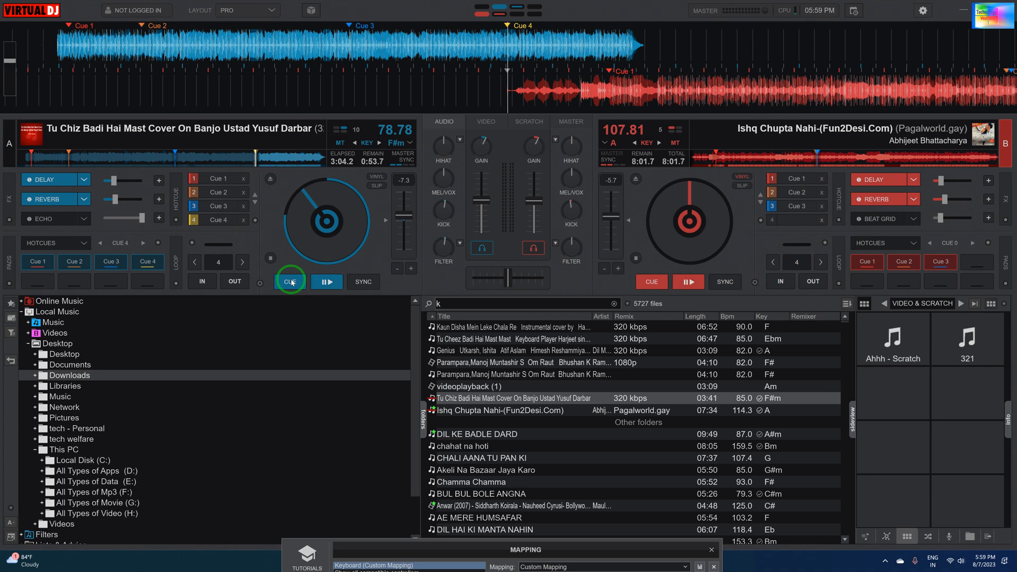
# Step: Cue the right deck, play it from cue 3 up three semitones in C, then return it to its cue
pyautogui.click(688, 281)
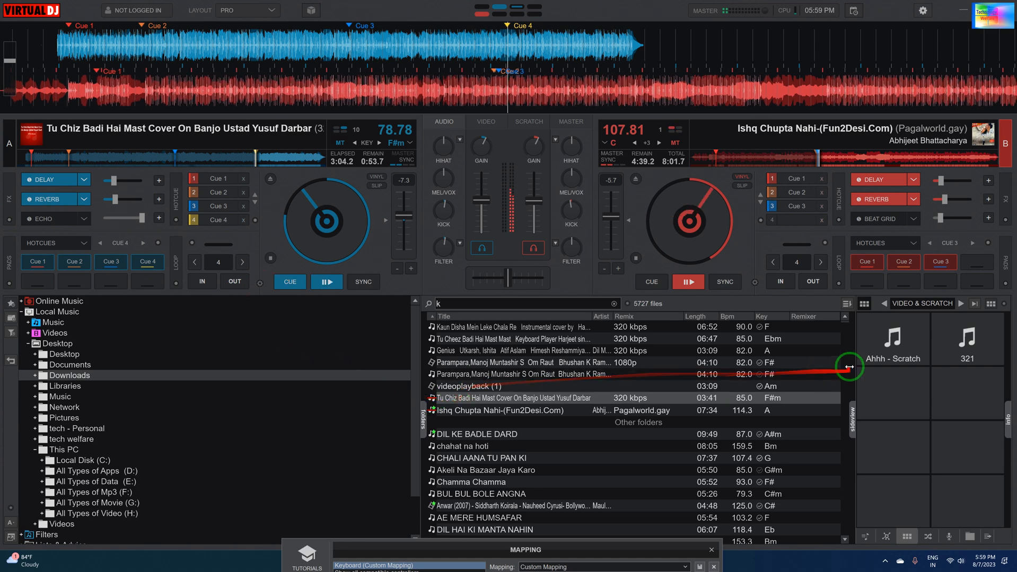
pyautogui.click(649, 281)
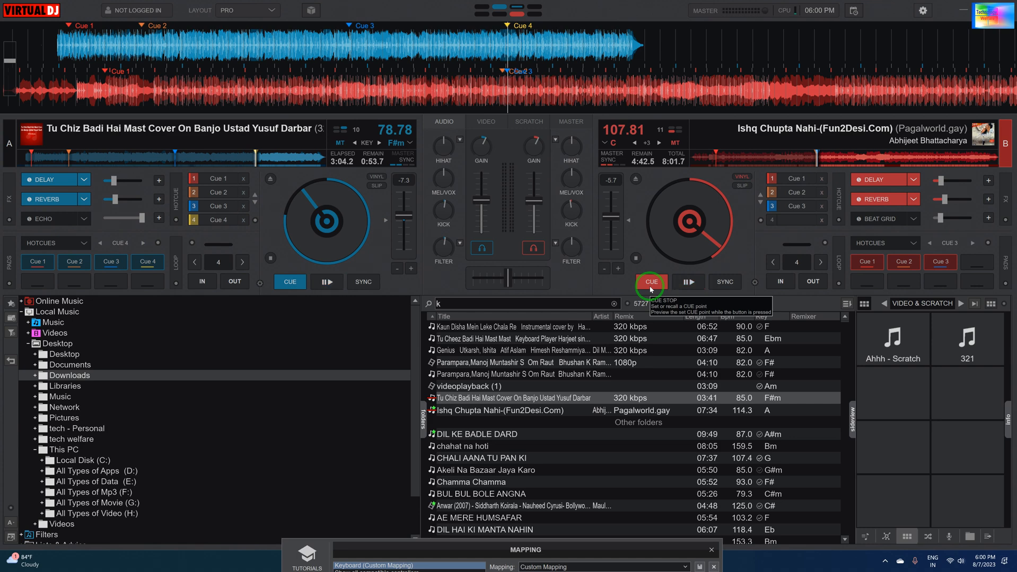
pyautogui.click(689, 281)
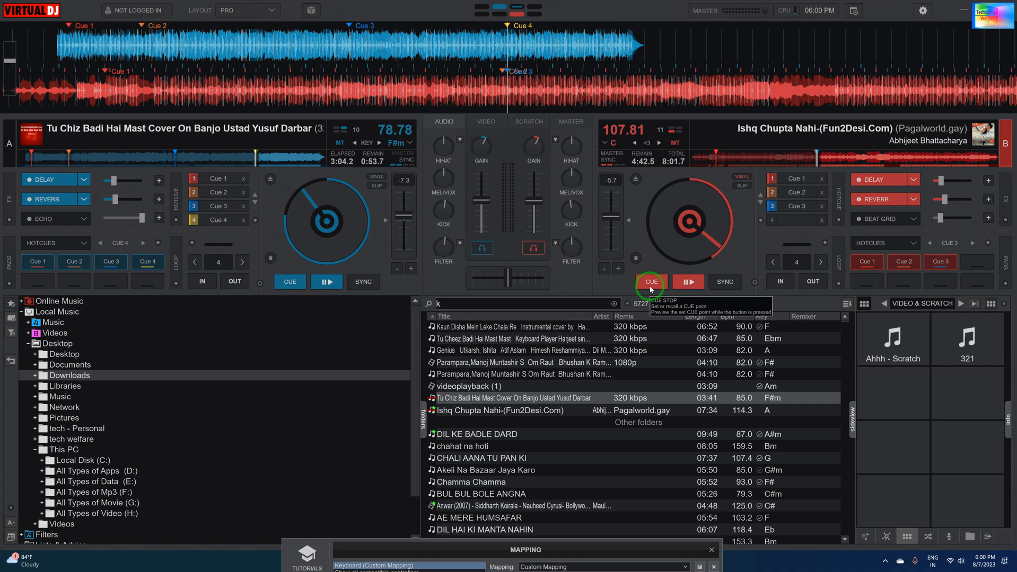